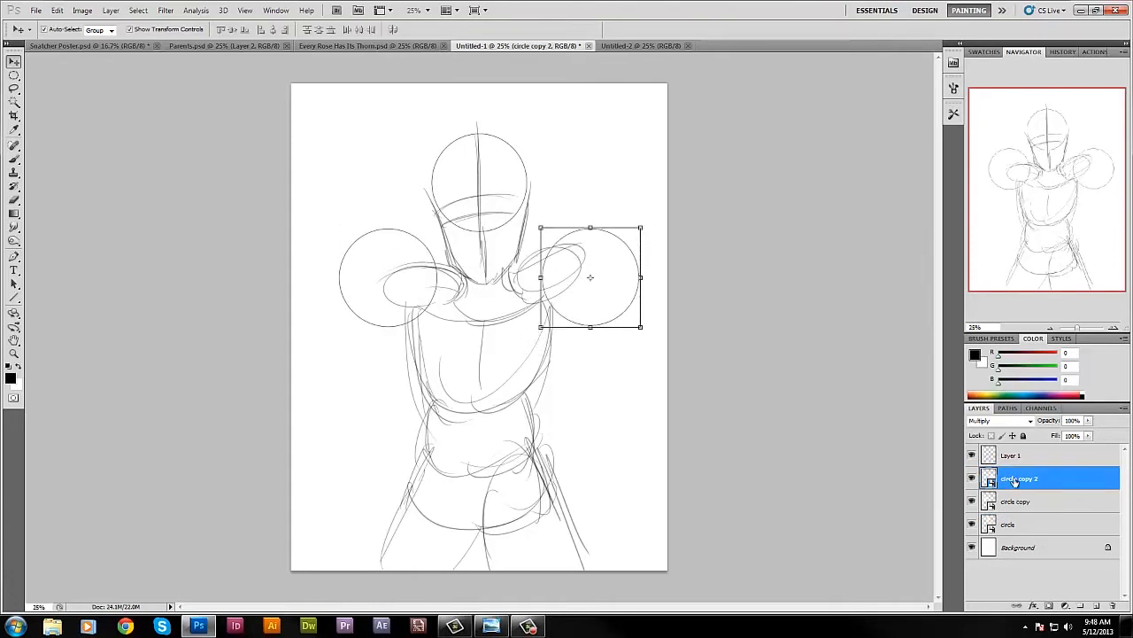
Step: On Layer 1, sketch the goggled kid, the TAYLOR-headband kid, and the central figure's hair
click(1011, 455)
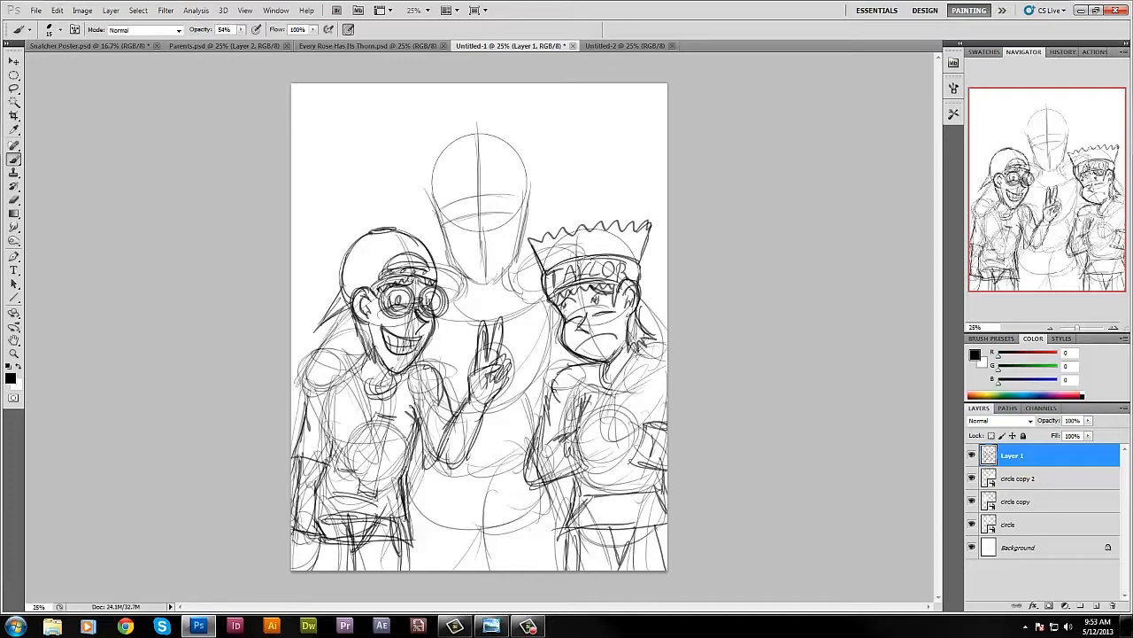
drag(461, 120, 496, 159)
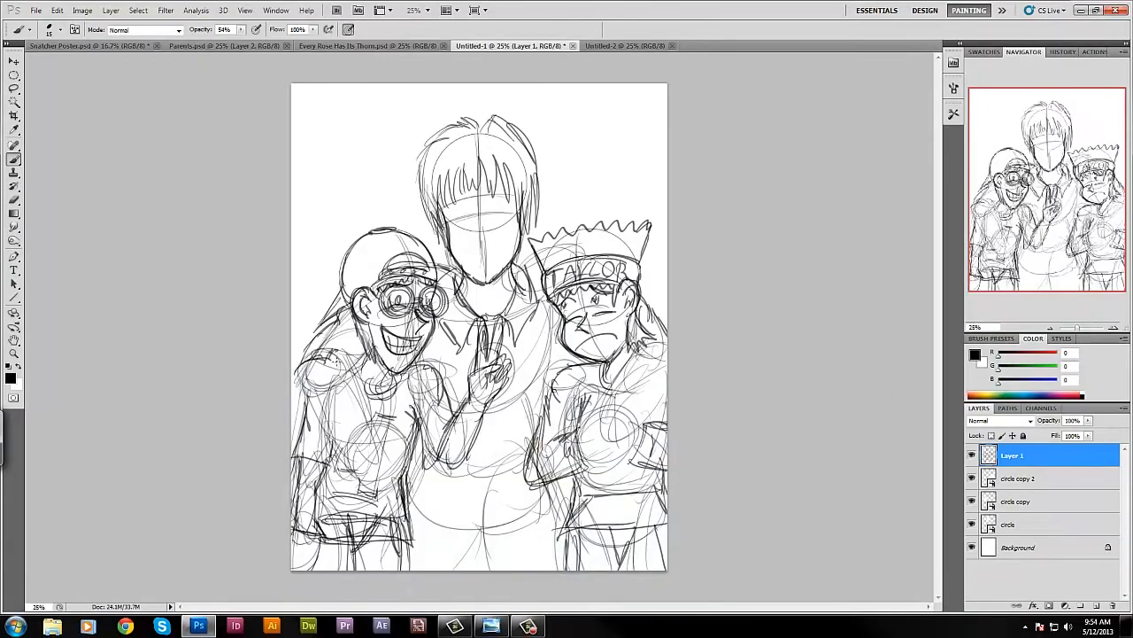
Step: View the rainy_day masked-character reference in Windows Photo Viewer, then return to Photoshop
click(491, 626)
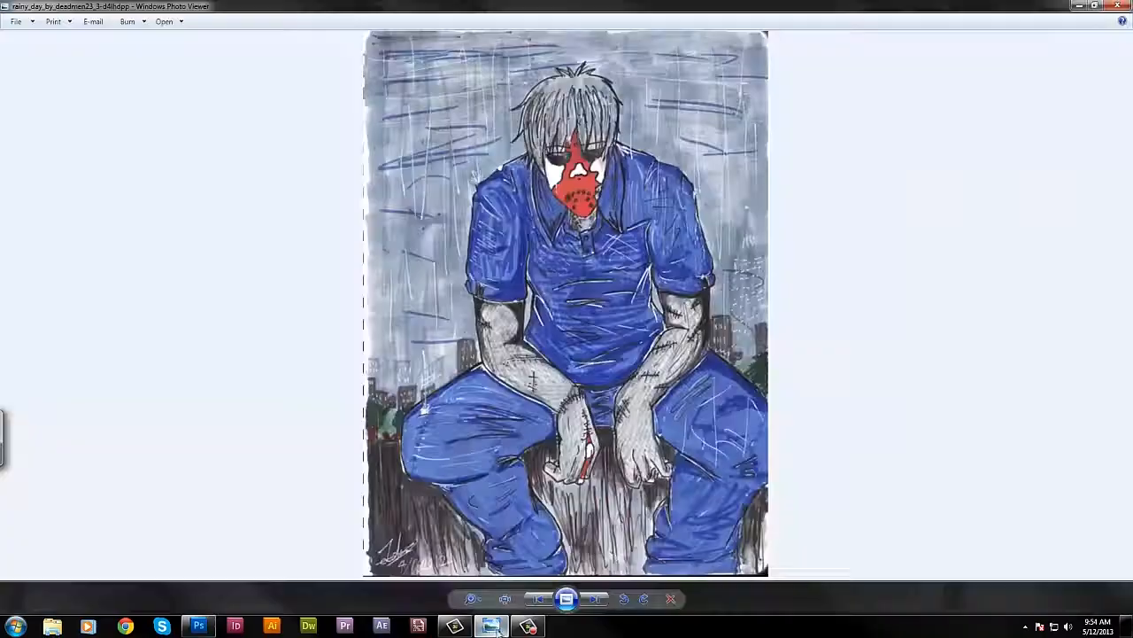
click(197, 626)
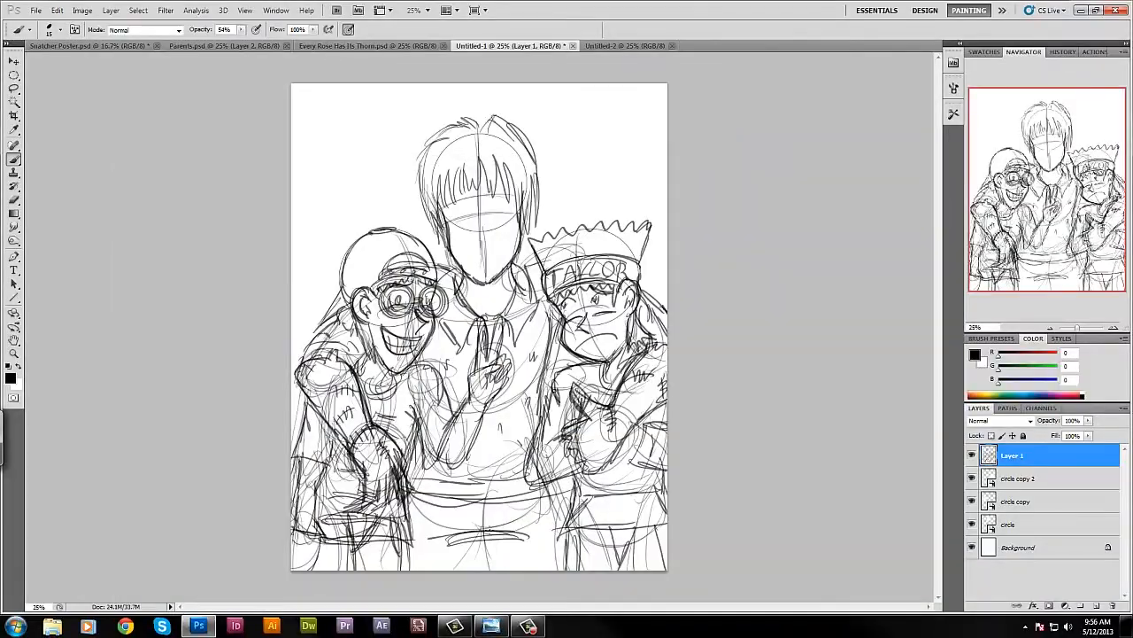
Step: Sketch the middle figure's mask with eye slits, dotted holes and neck stitches
click(491, 626)
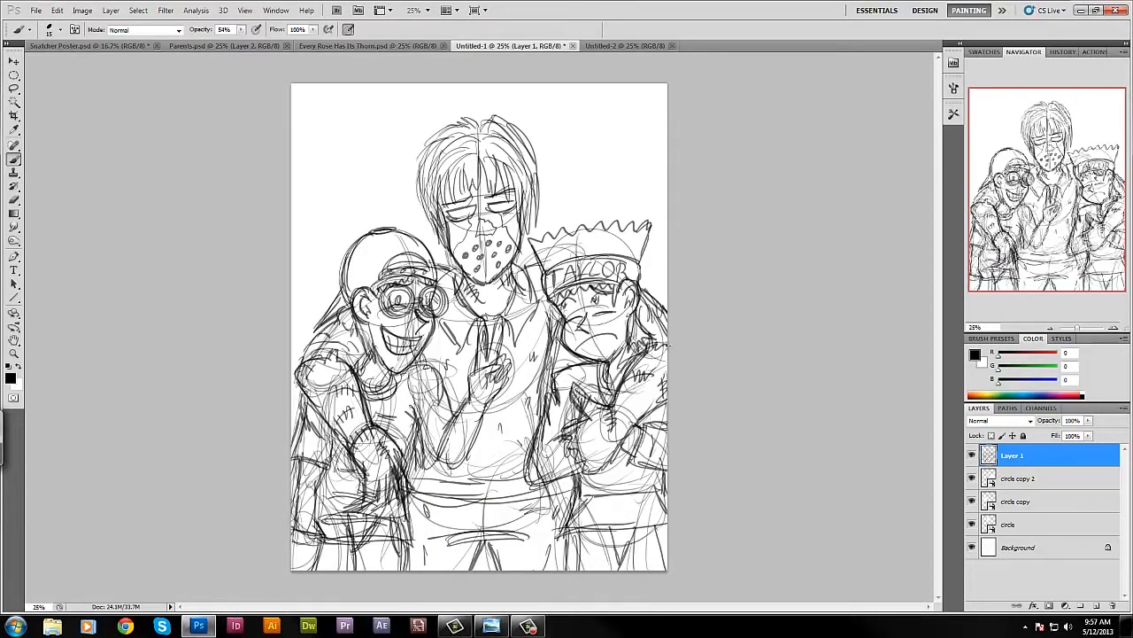
Step: Recheck the rainy_day reference image in Windows Photo Viewer and return to the sketch
click(491, 626)
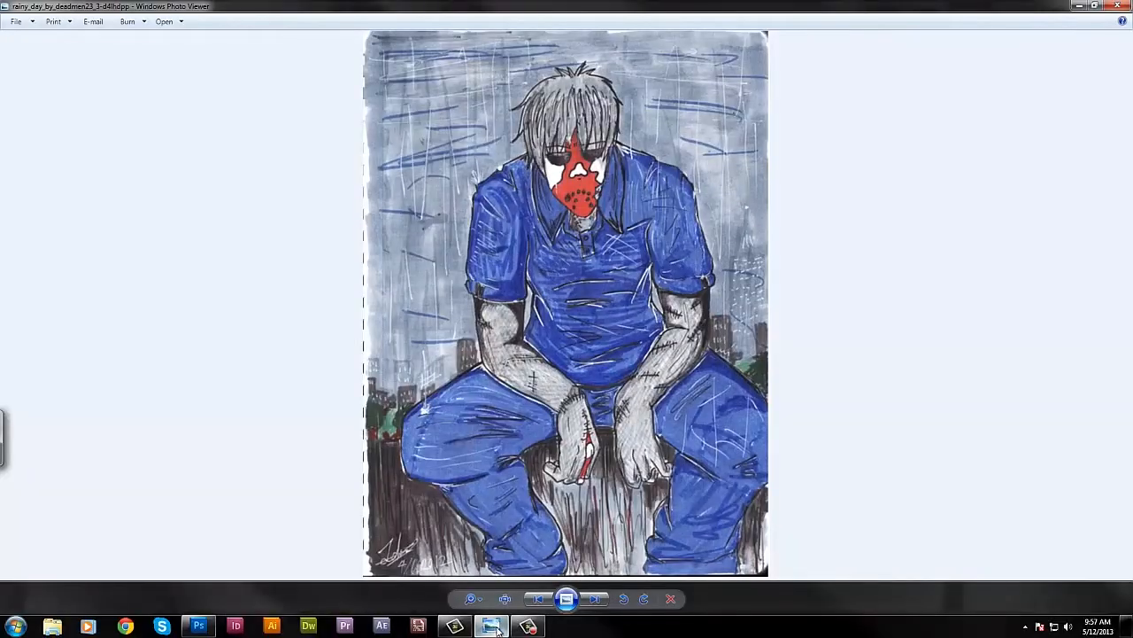
click(199, 626)
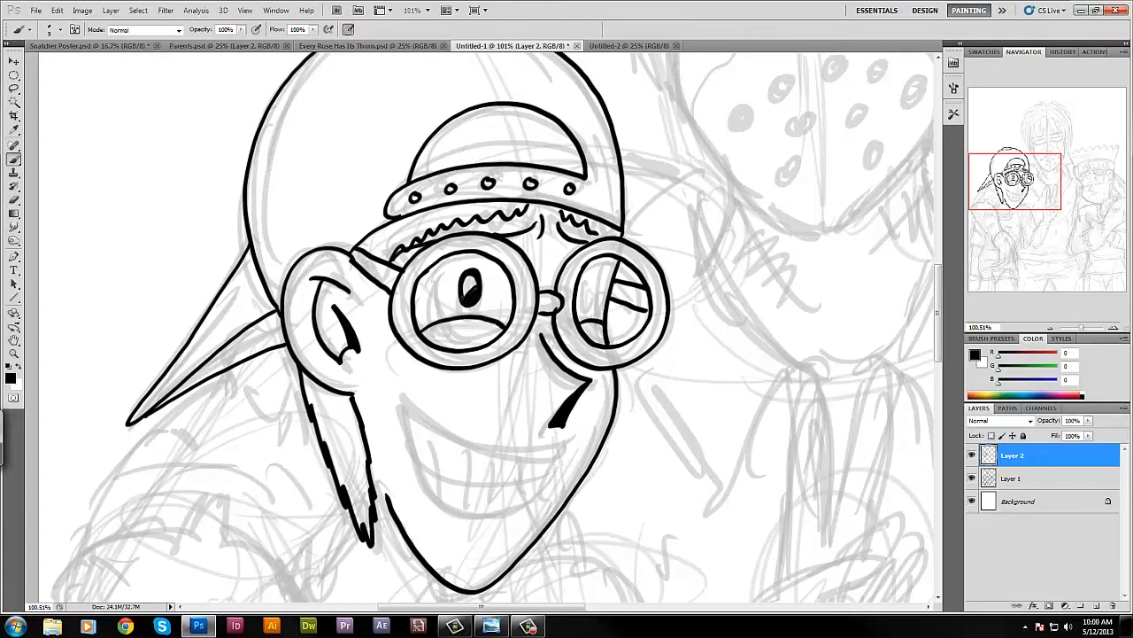
Step: On Layer 2 at 100% zoom, ink the goggled kid's stitched arms, hands and peace sign
scroll(down, 3)
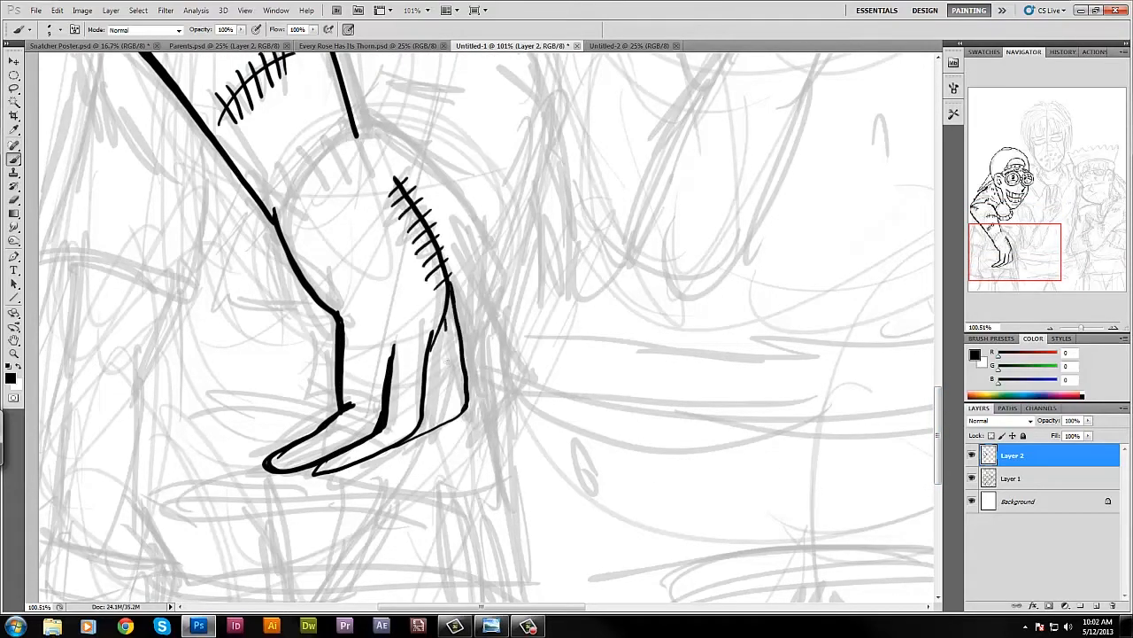
drag(460, 256, 443, 425)
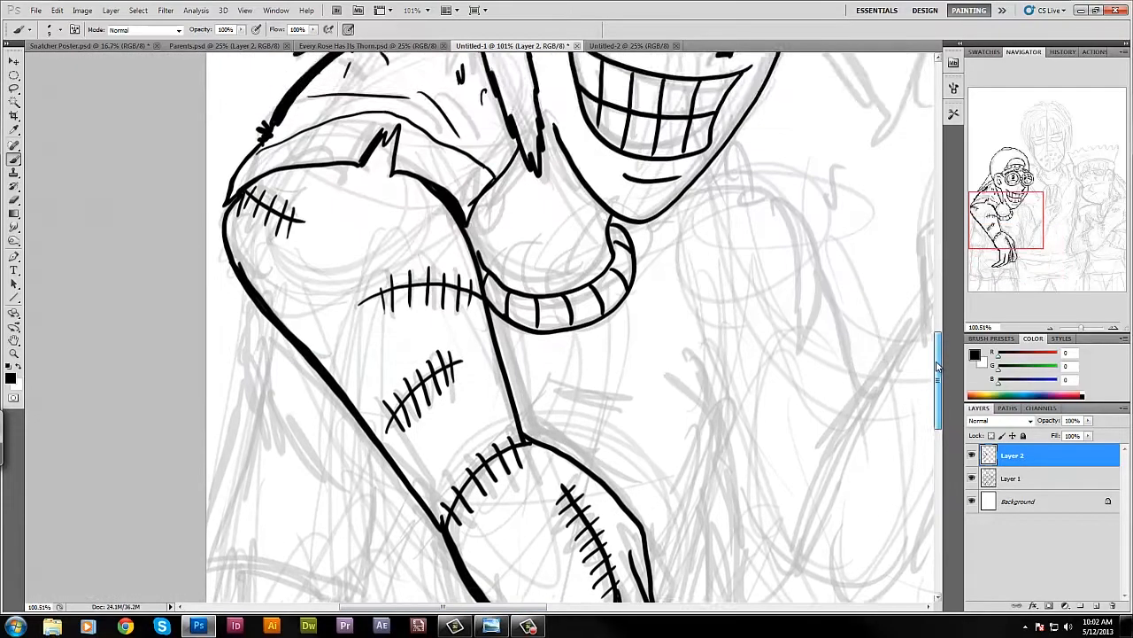
scroll(down, 3)
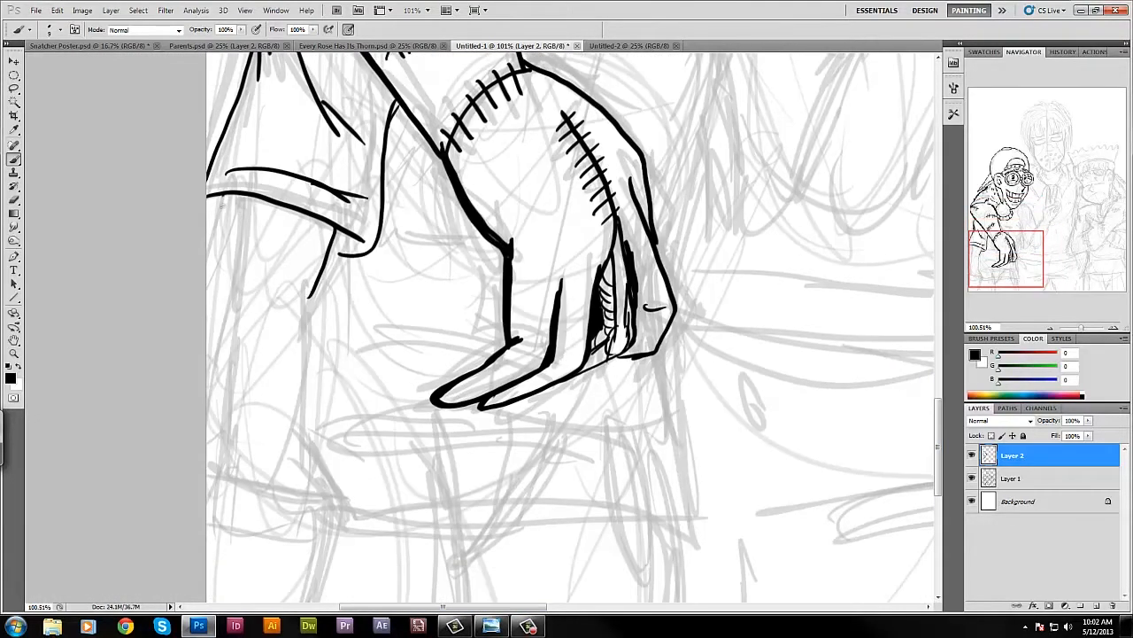
scroll(down, 3)
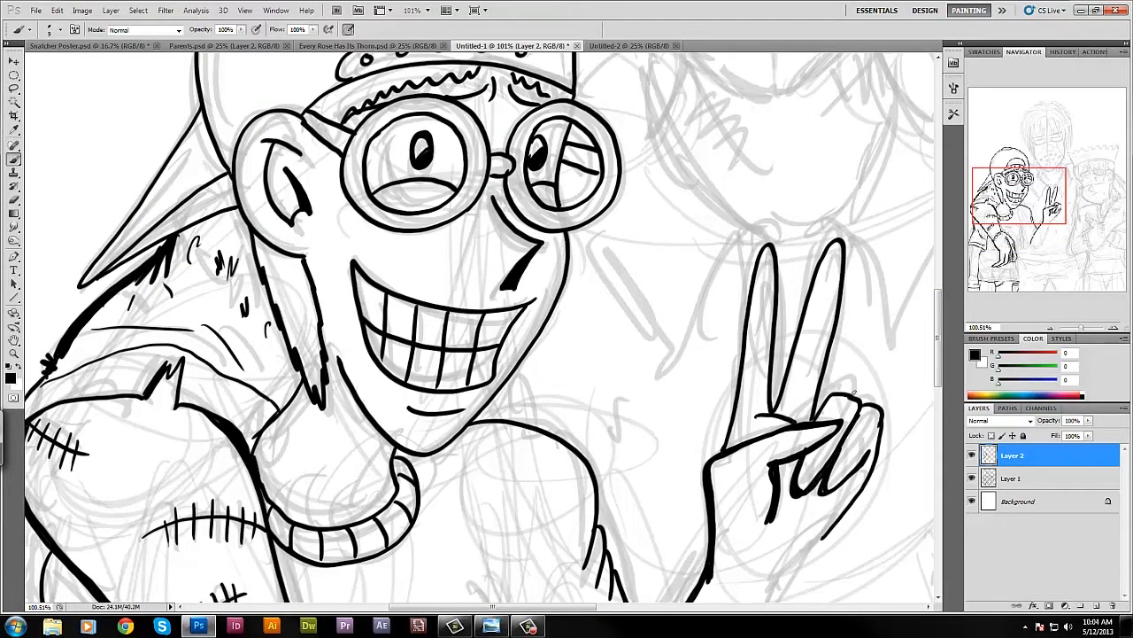
scroll(down, 3)
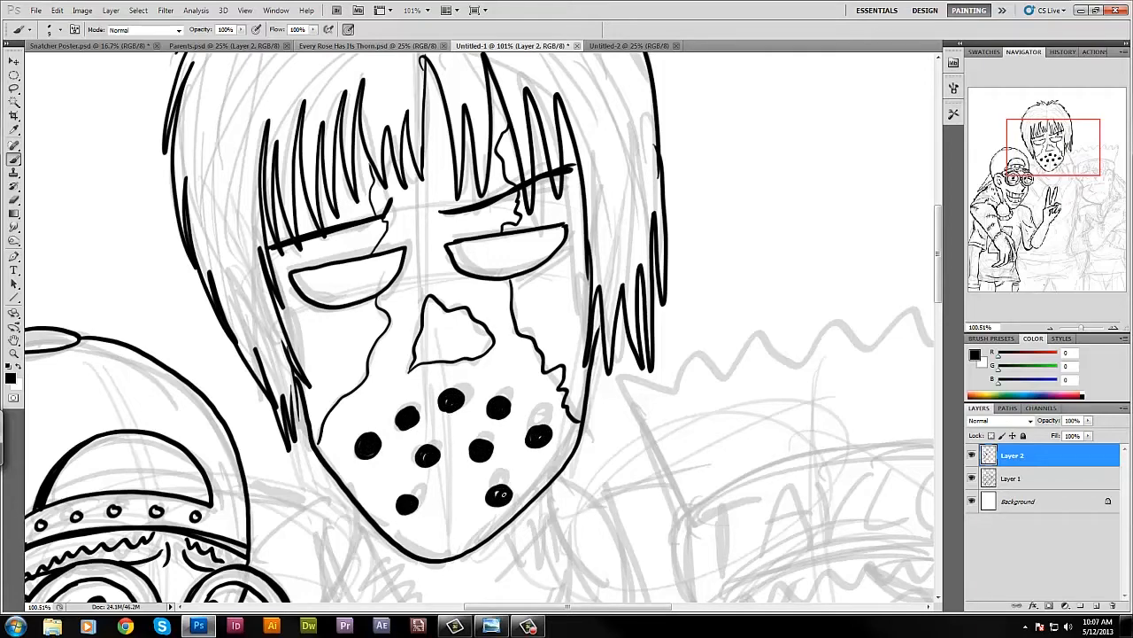
Step: Ink the masked figure's neck and collar, plus Taylor's face, ear, headband and hair
scroll(down, 3)
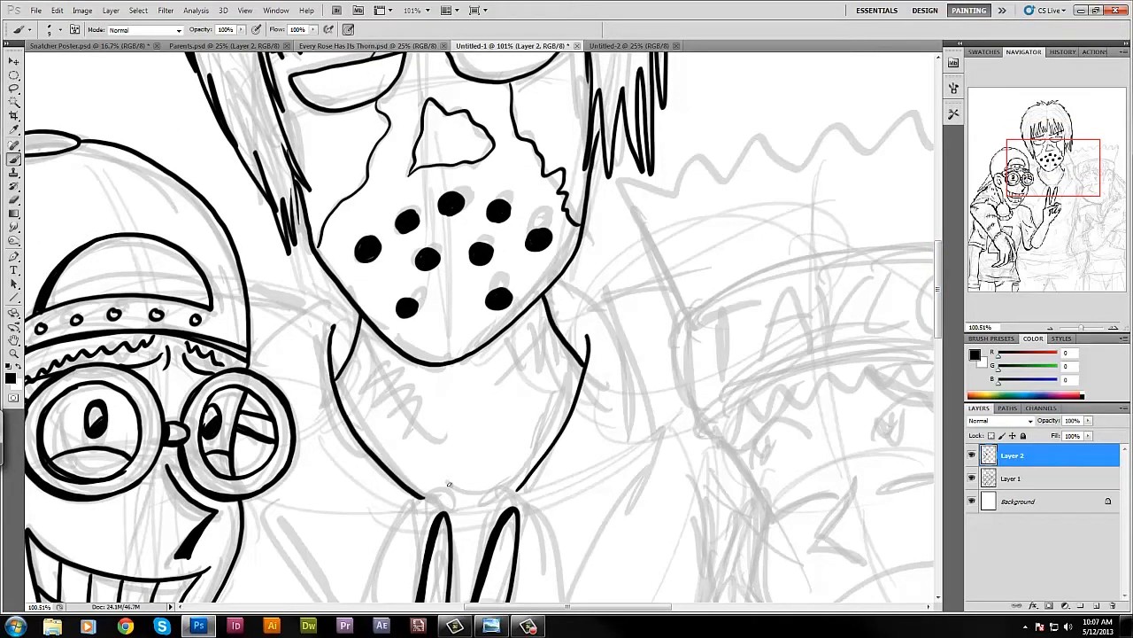
scroll(down, 3)
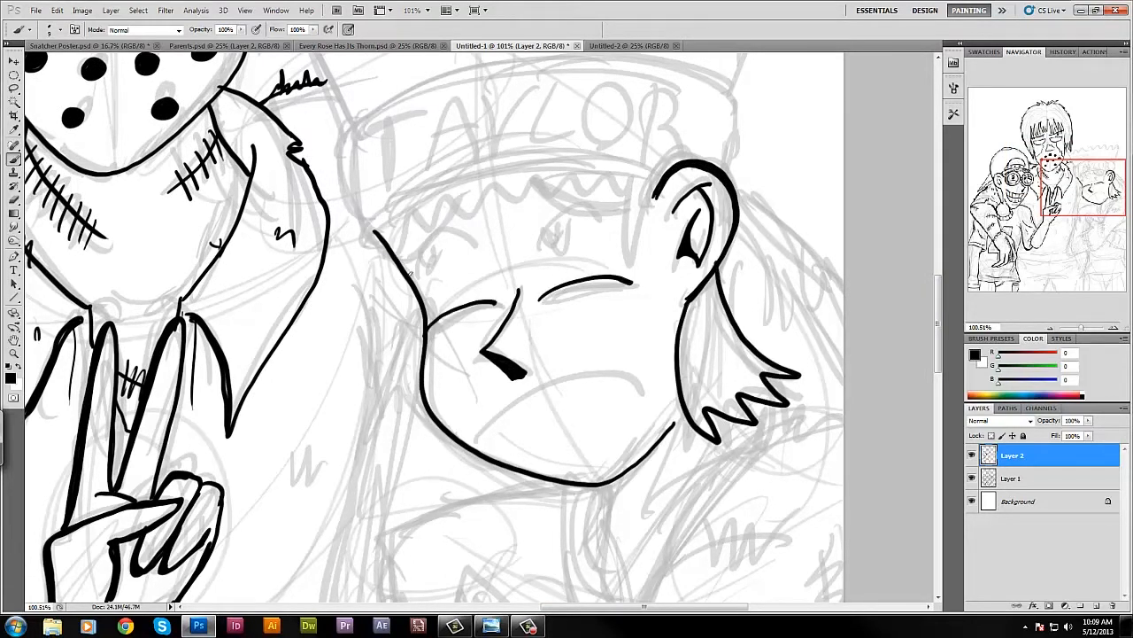
drag(399, 222, 638, 186)
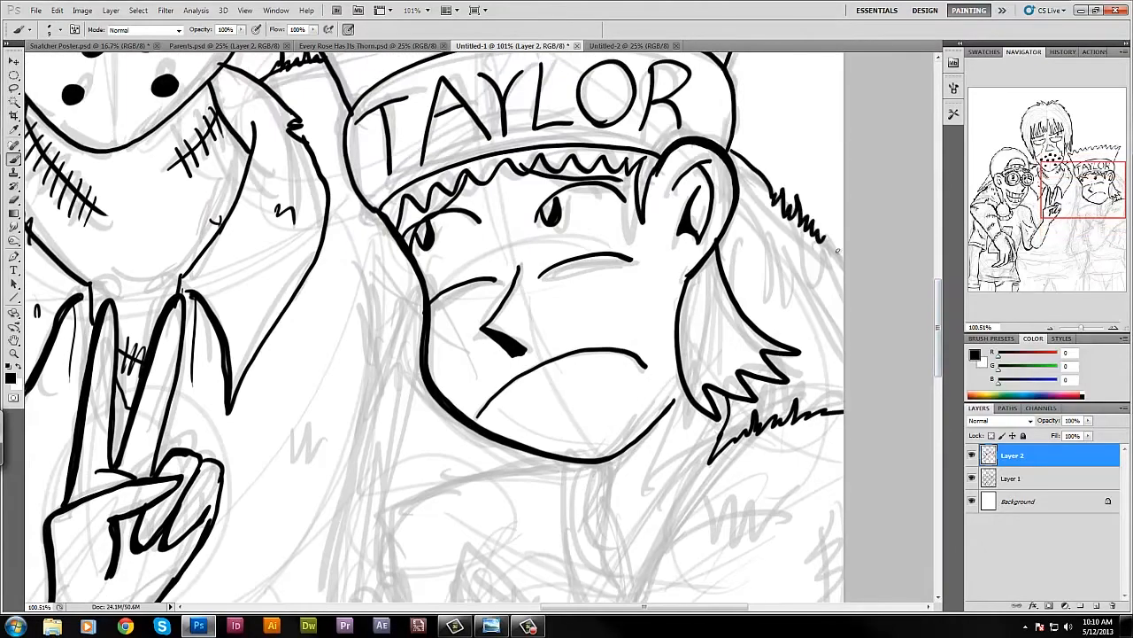
scroll(down, 3)
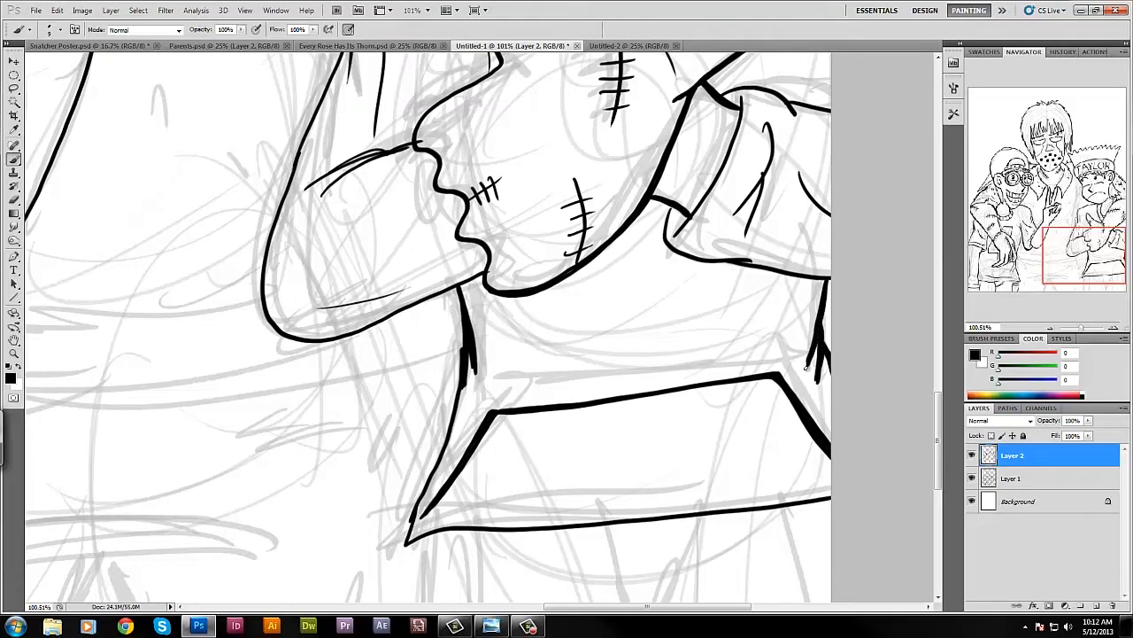
Step: Finish the line art, fill eye slits and Taylor's hair black, hide the sketch, add Multiply Layer 3
scroll(down, 3)
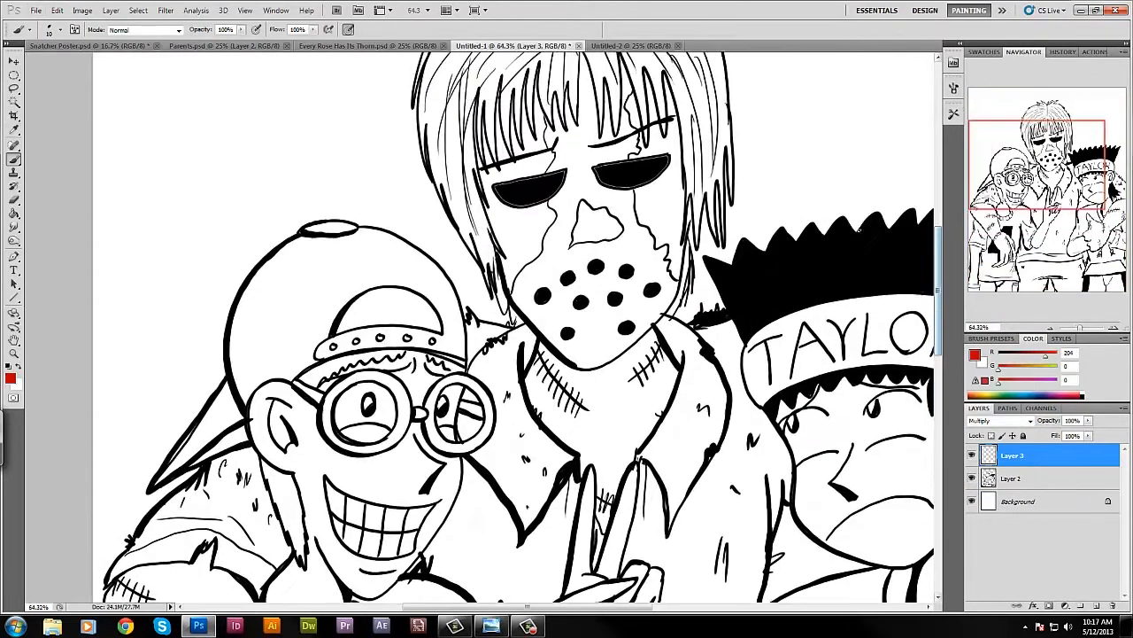
Step: Paint the central figure's mask red and pick a dark brown colour for the hair
drag(584, 89, 659, 256)
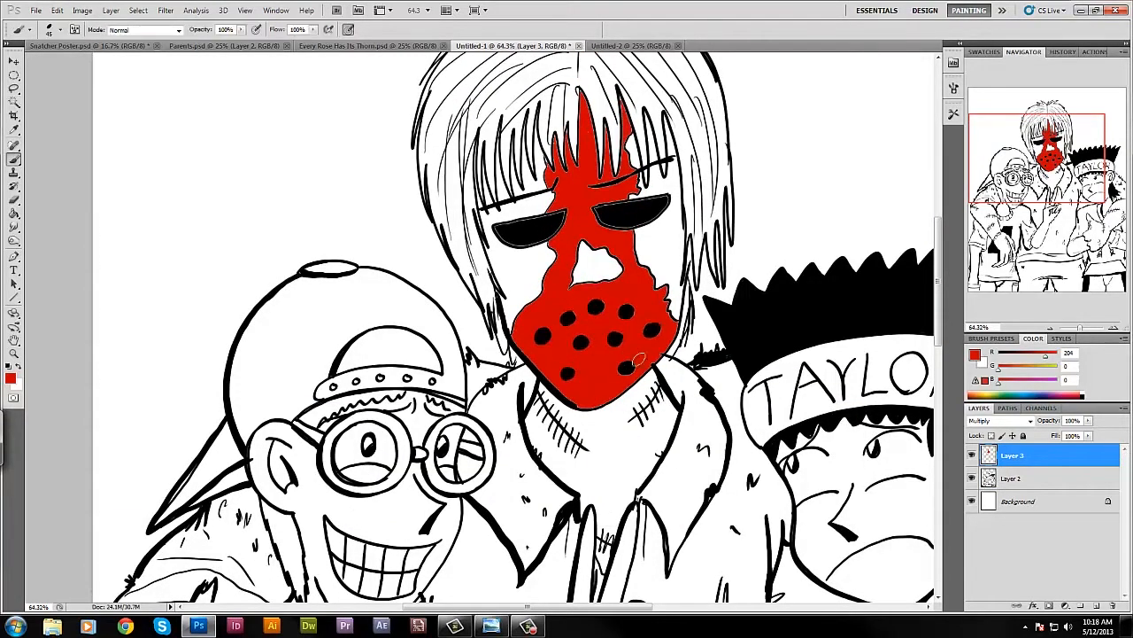
click(12, 368)
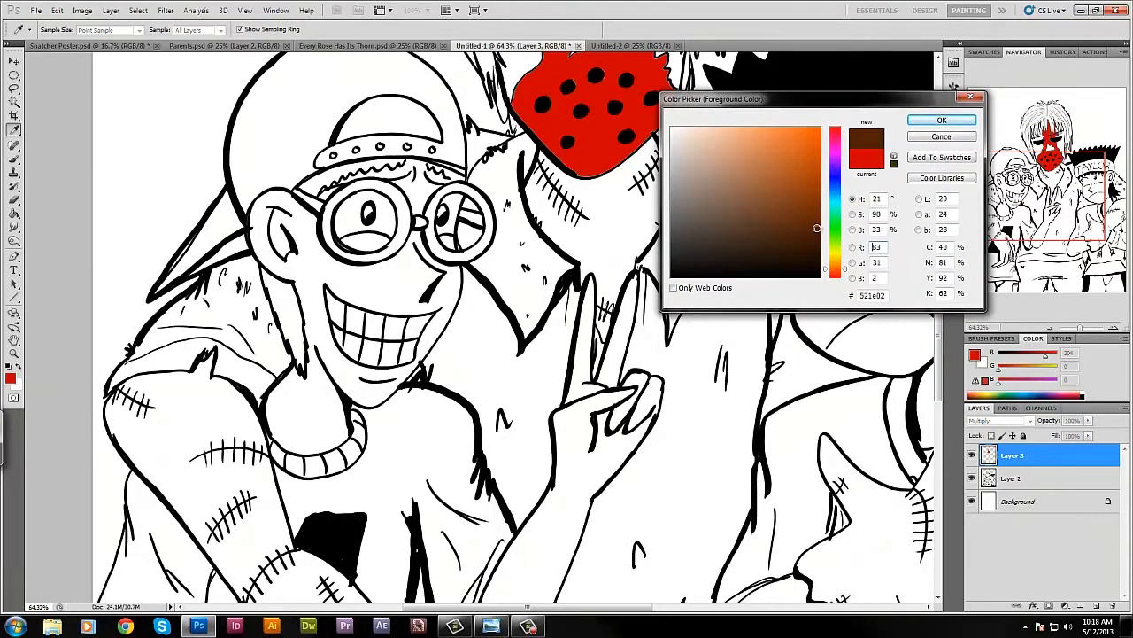
click(941, 119)
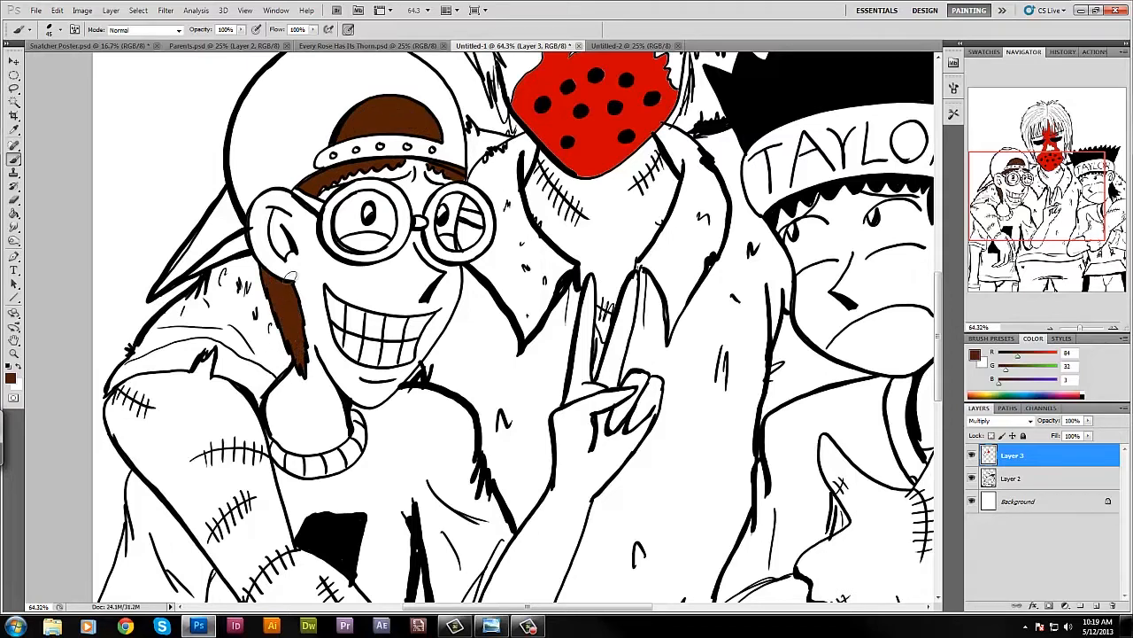
click(1012, 478)
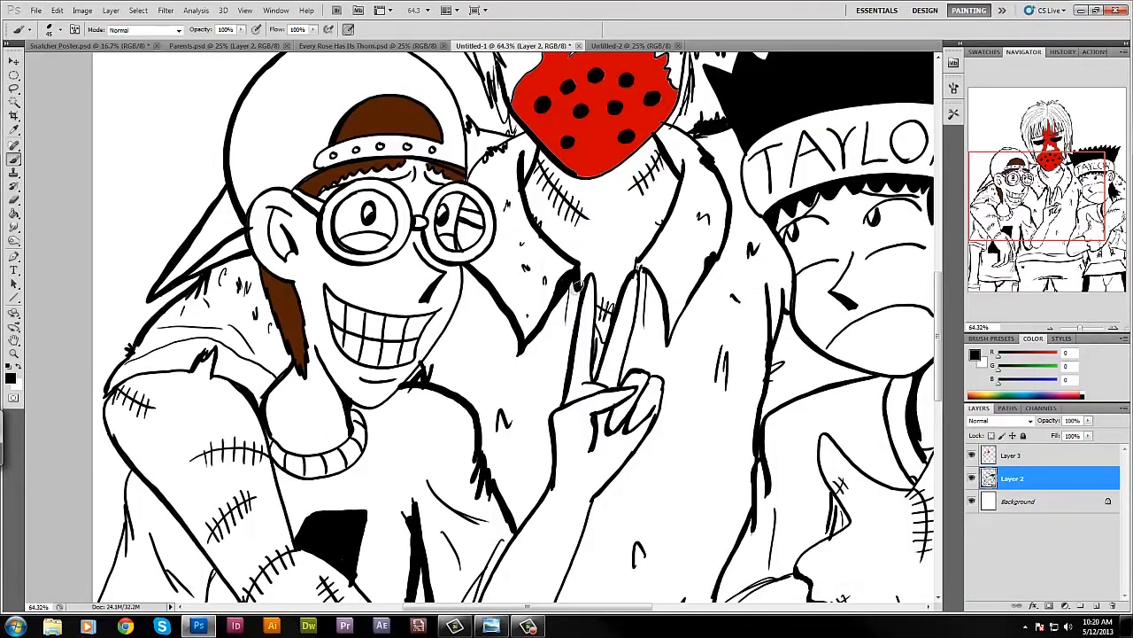
scroll(down, 3)
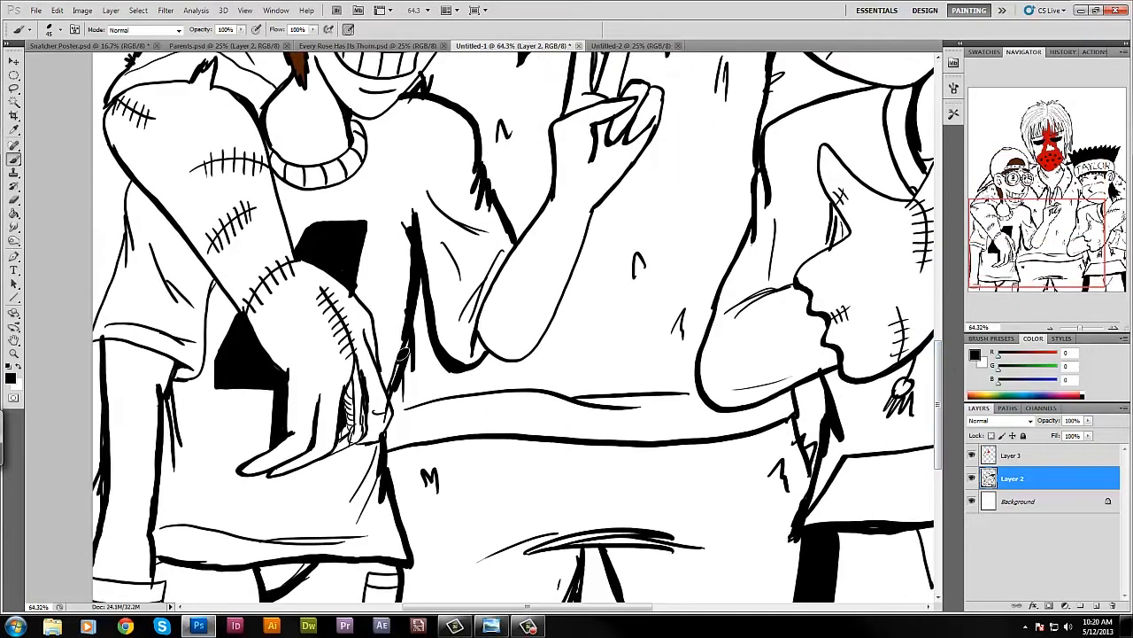
Step: Colour the grey clothes, shirts and headband, and paint Deadman's trousers blue
click(12, 376)
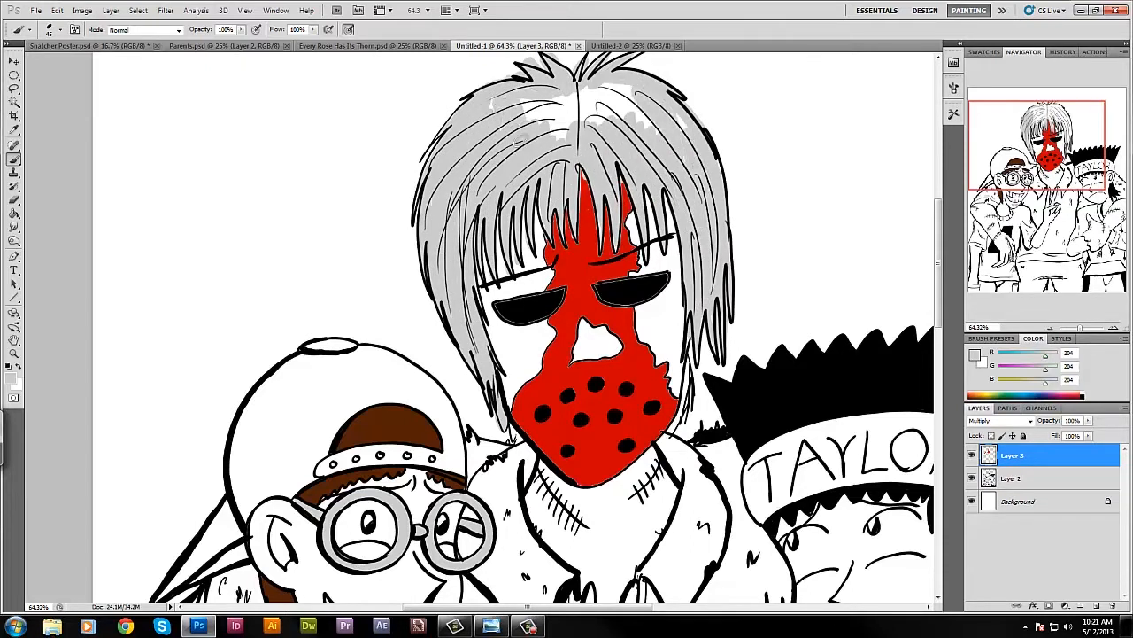
scroll(down, 3)
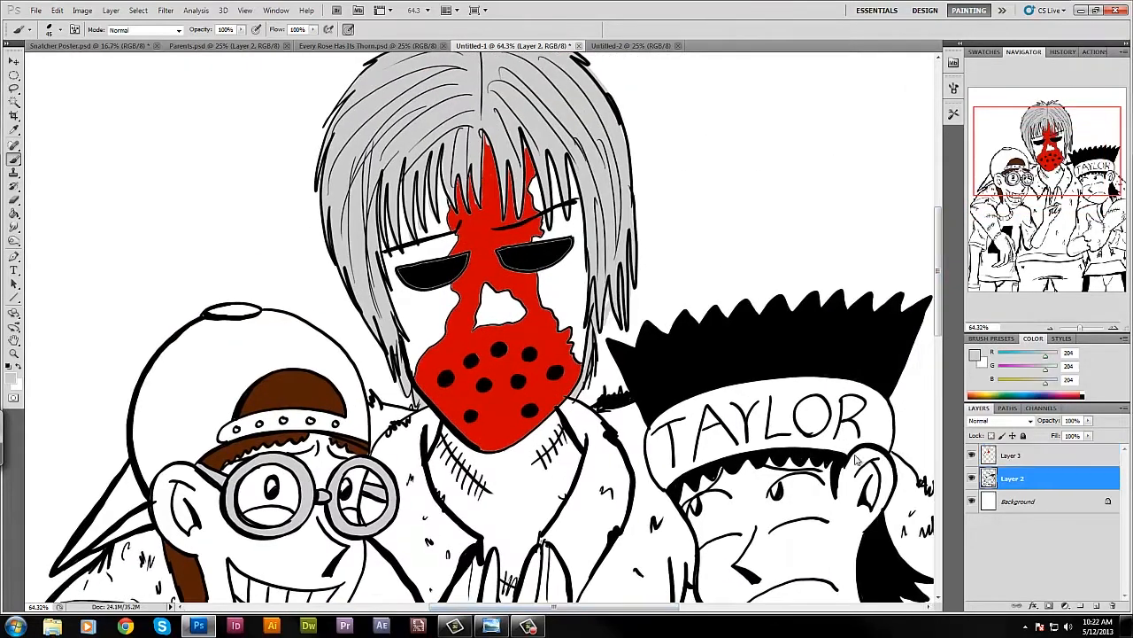
click(1025, 454)
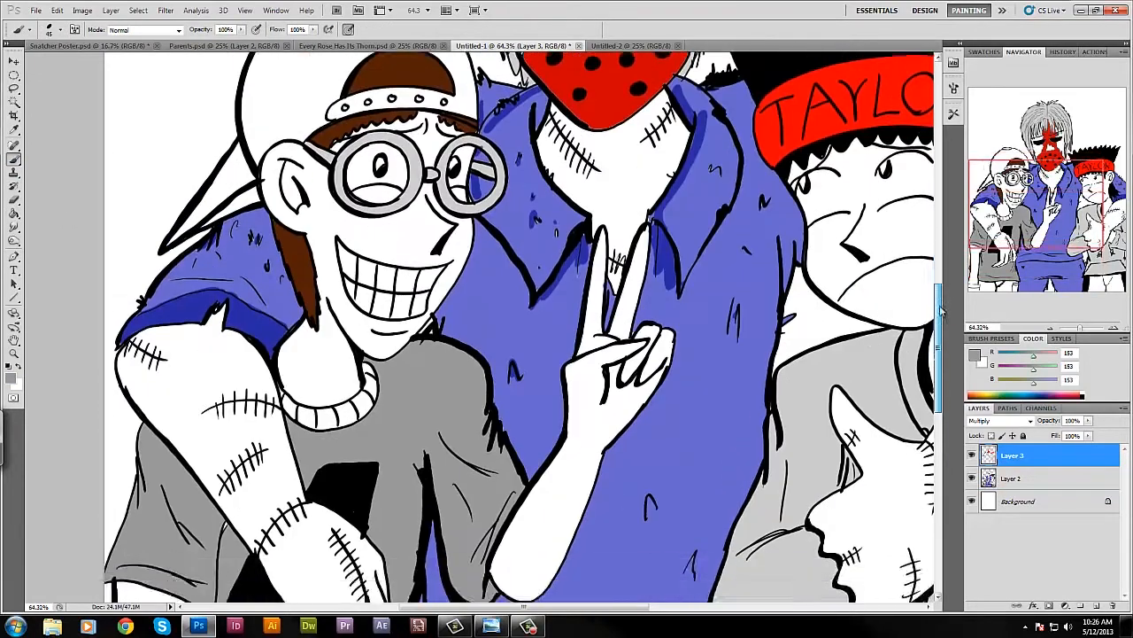
scroll(down, 3)
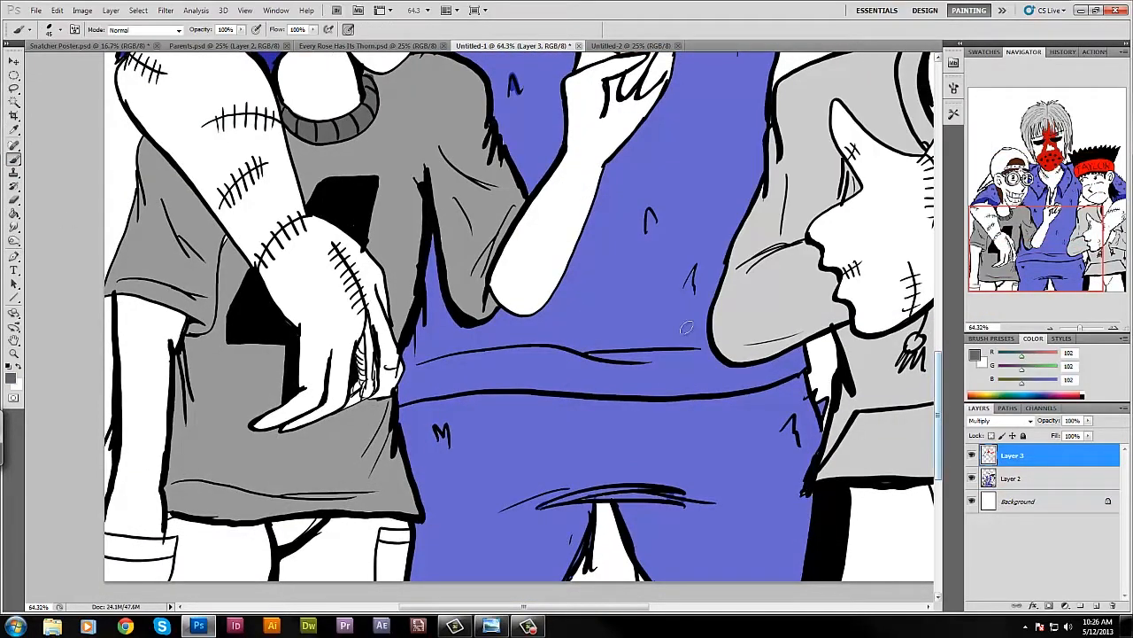
drag(132, 558, 345, 558)
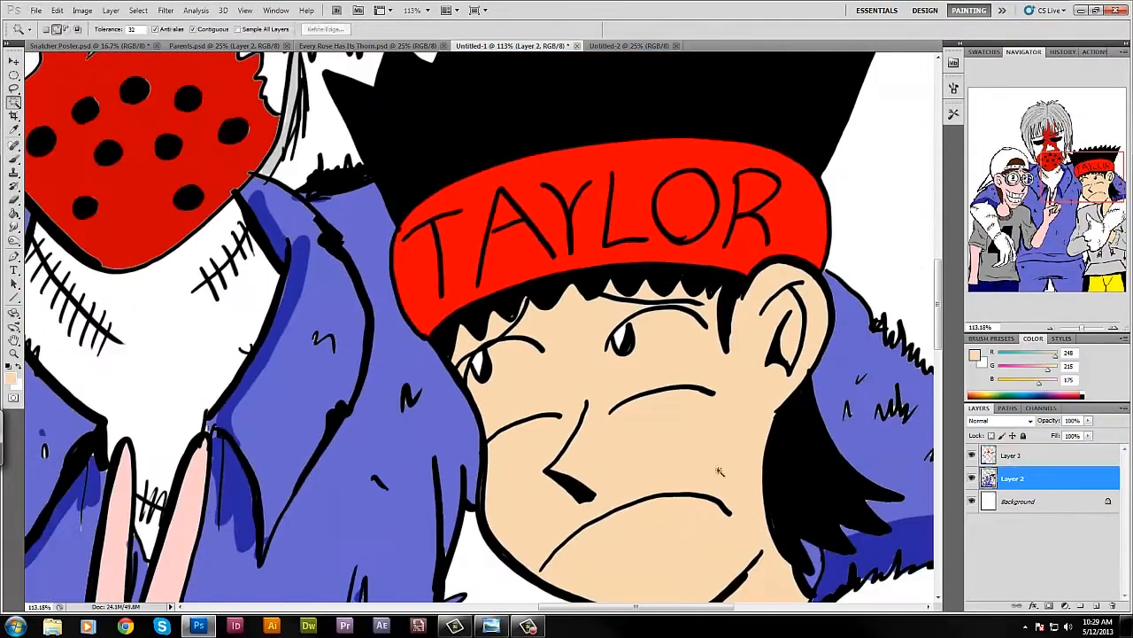
Step: Pick a pink skin tone for Jeff's face and hand, and colour Deadman's arms pale blue
click(496, 381)
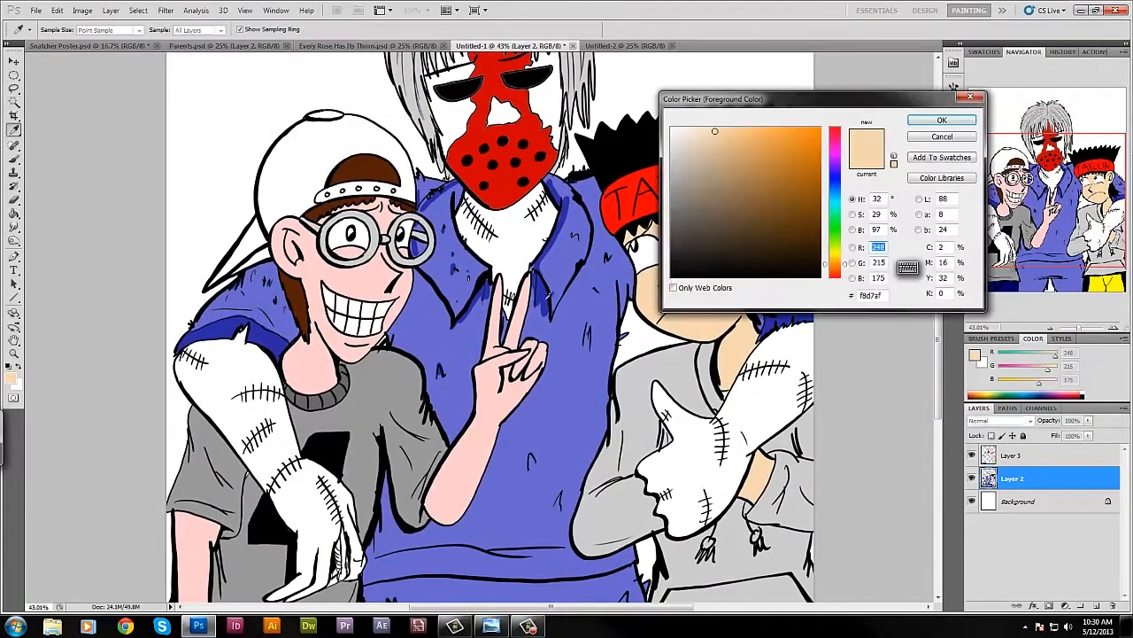
click(941, 120)
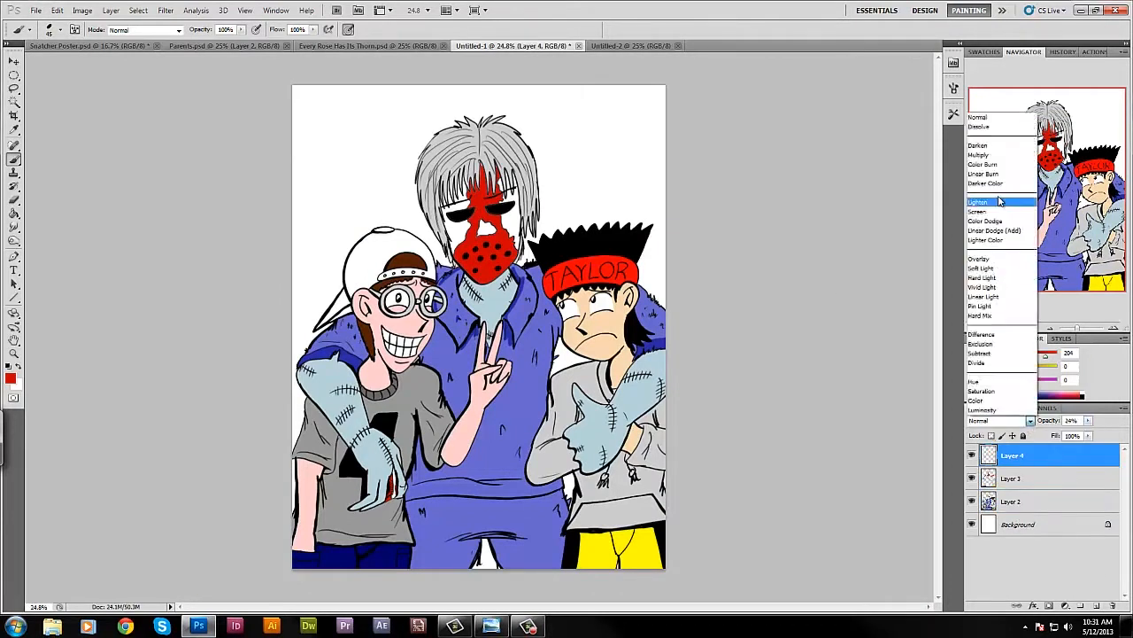
Step: Set Layer 4 to Multiply, paint soft shadows, and erase stray shading with the Eraser
click(977, 155)
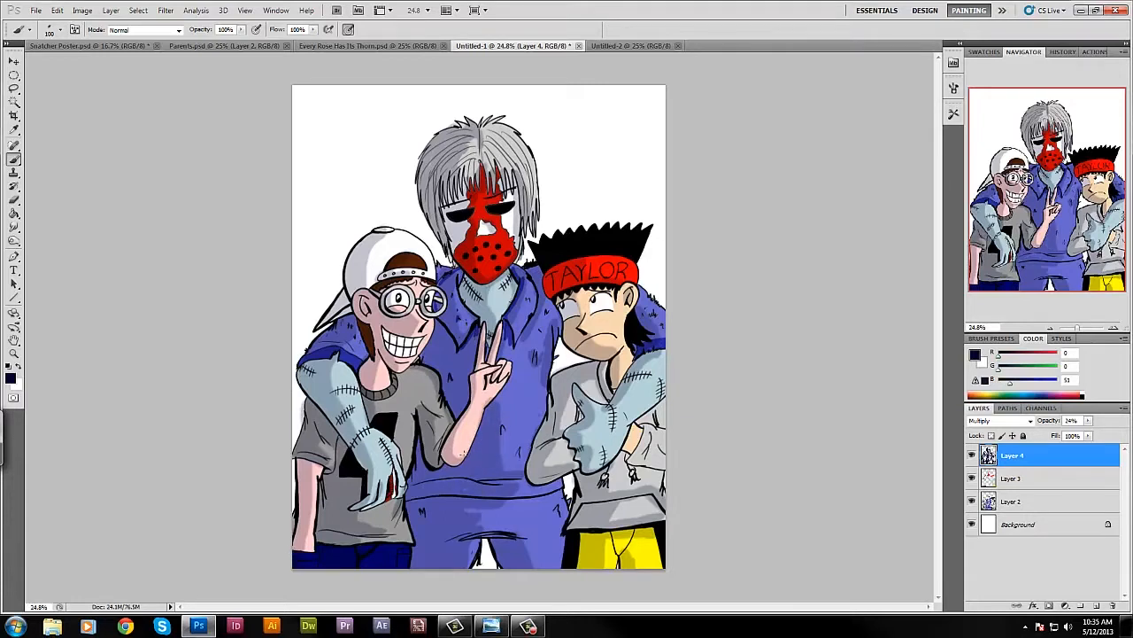
click(14, 199)
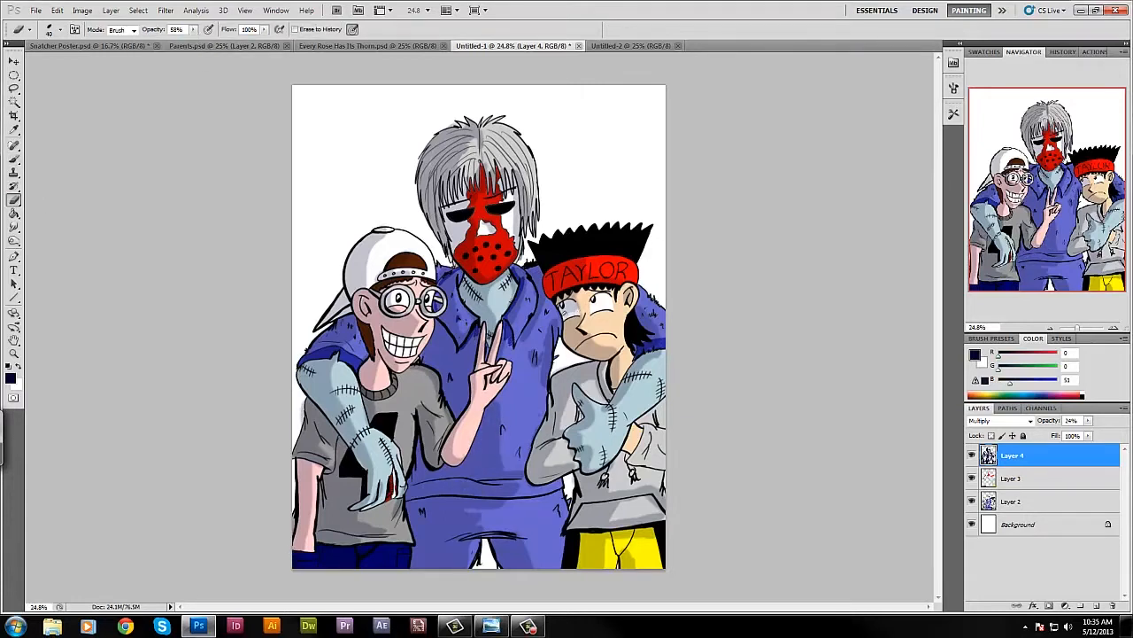
click(14, 212)
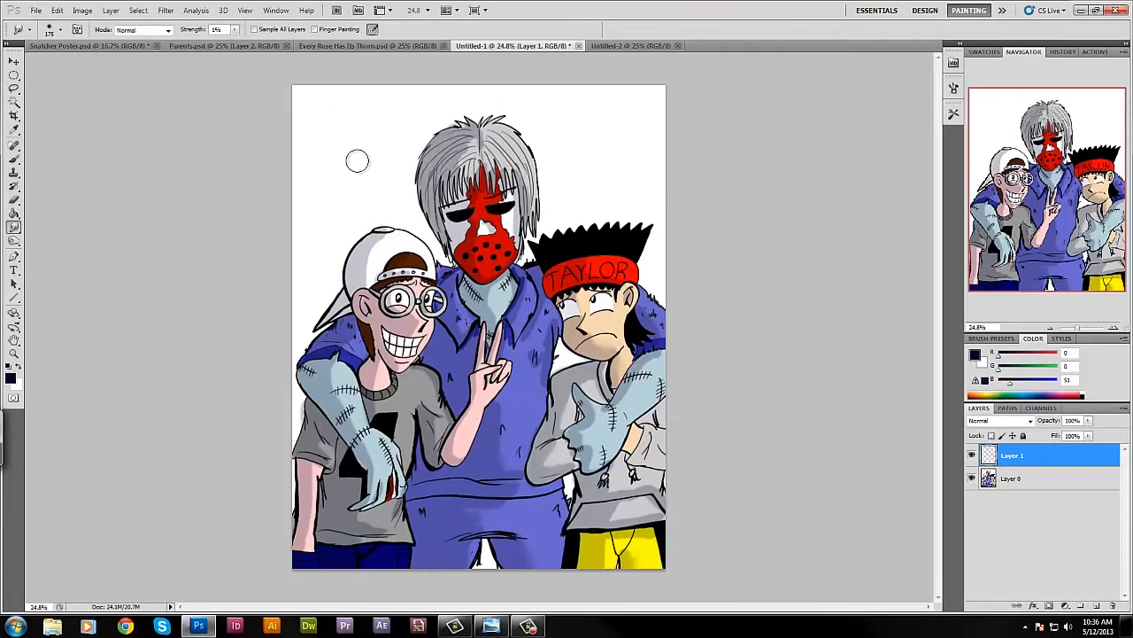
Step: Fill Layer 1 with a blue gradient and place the grunge3 texture behind the characters
click(12, 378)
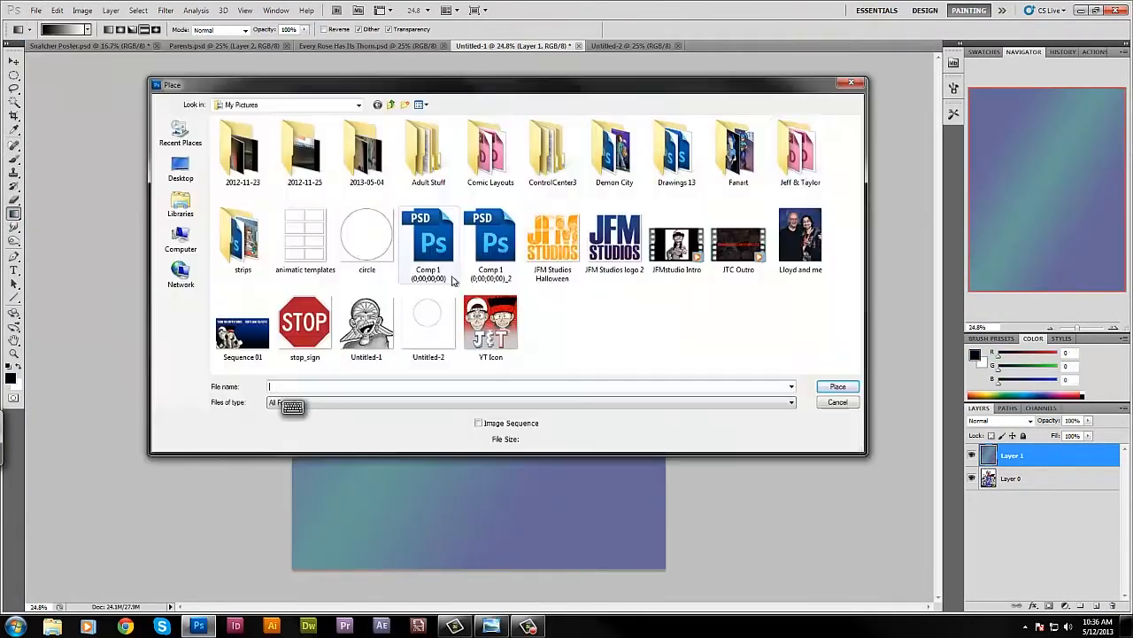
click(836, 385)
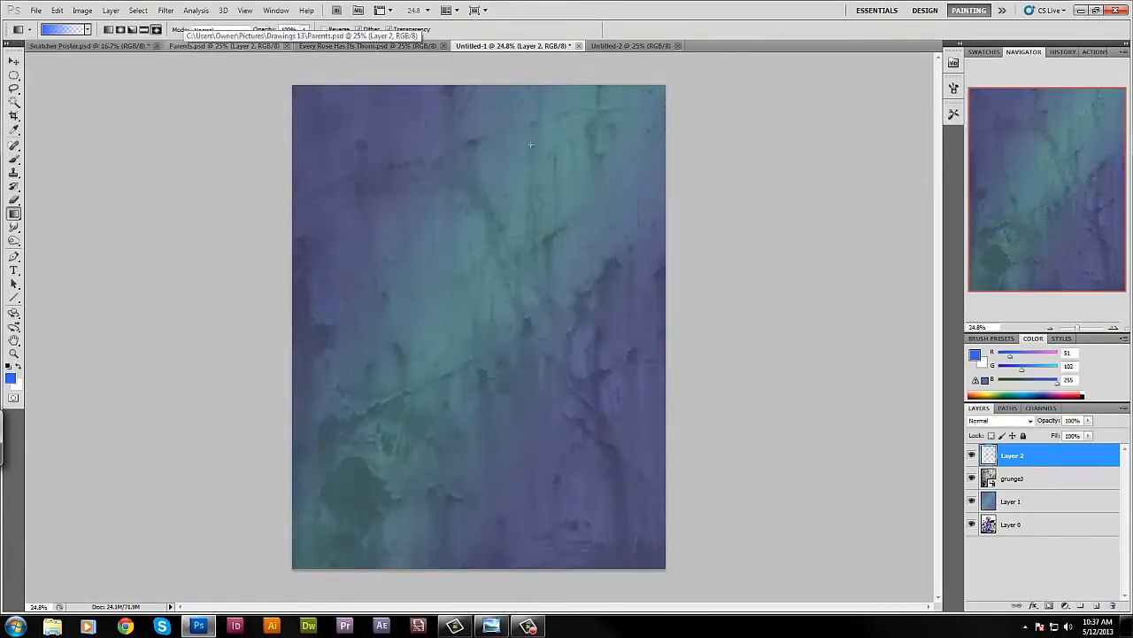
drag(502, 89, 483, 562)
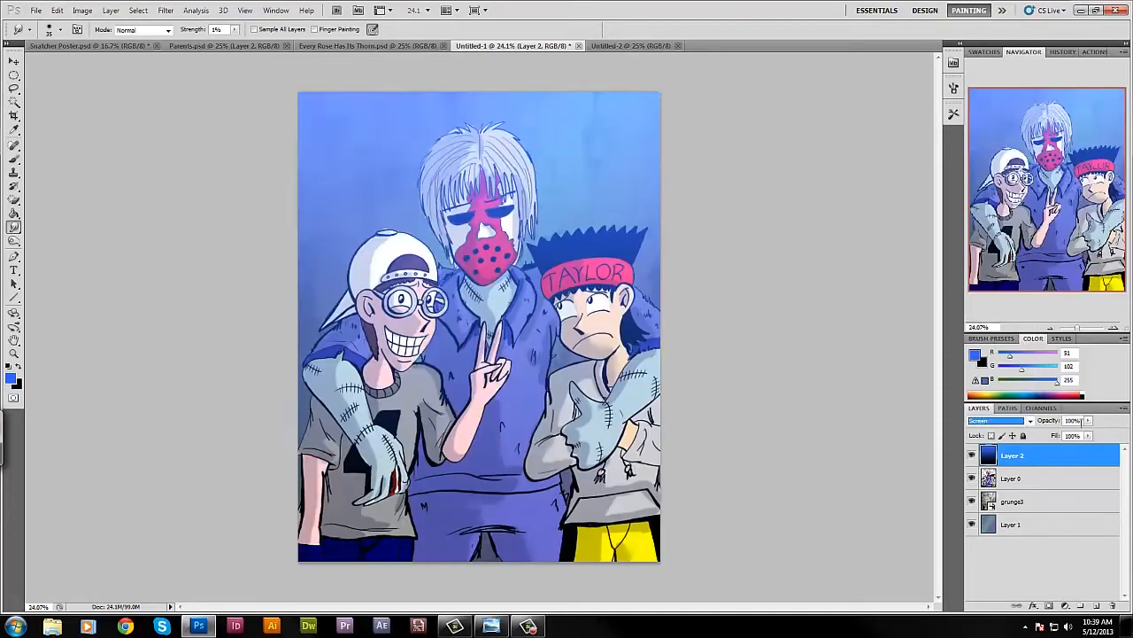
Step: Add a new layer for the blue signature, checking the reference drawing in the photo viewer
click(996, 420)
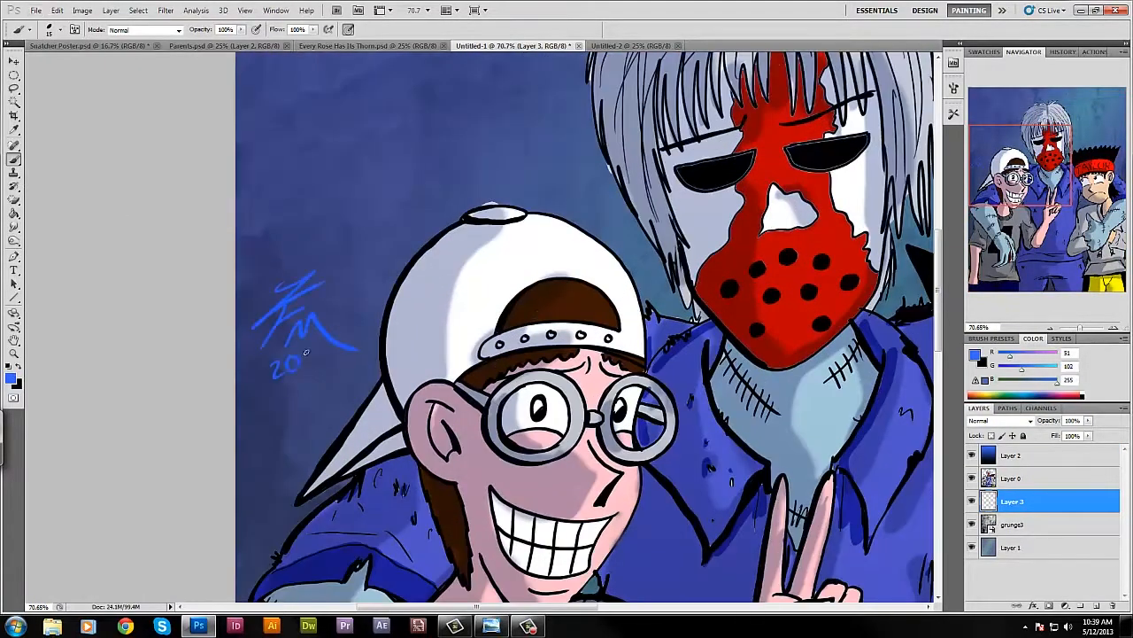
click(492, 626)
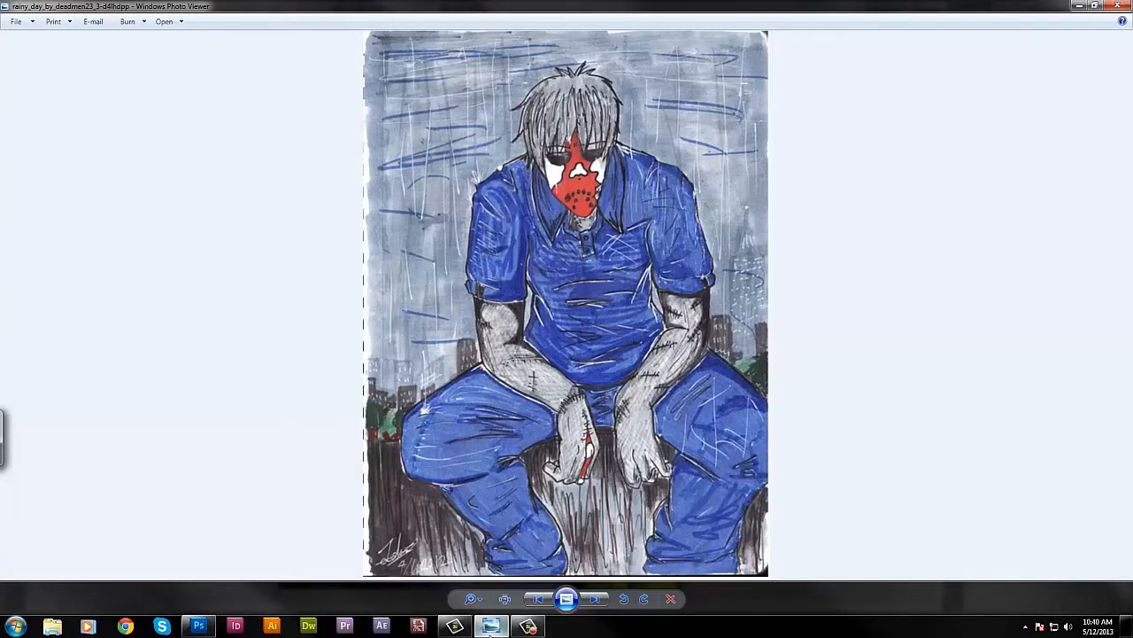
click(199, 626)
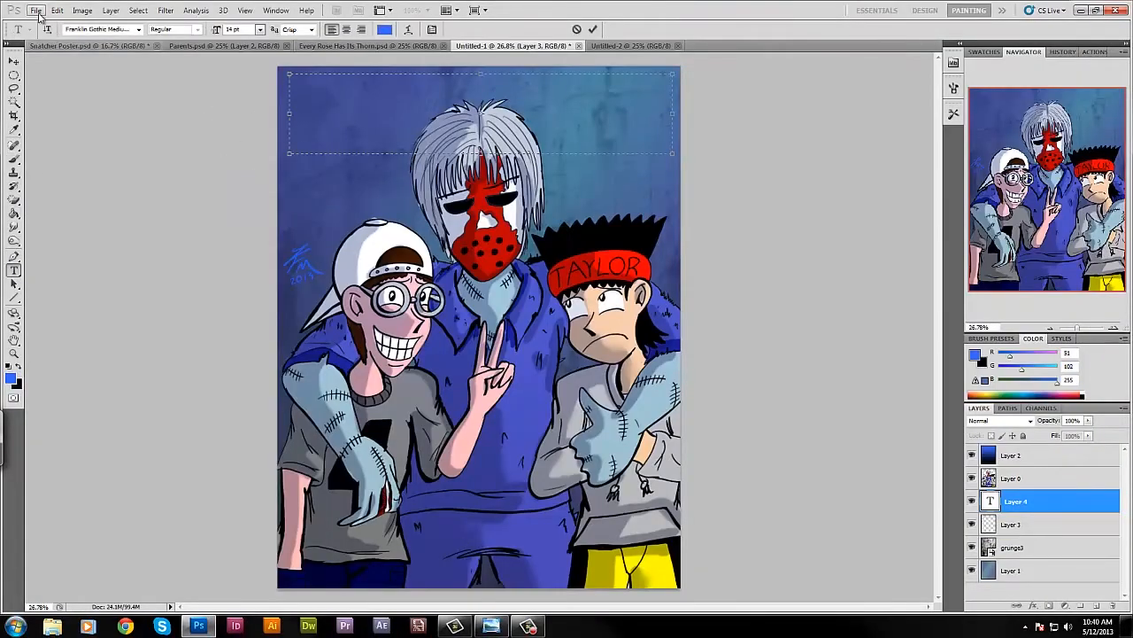
Step: Set the title font to StraightJacket BB and start saving the finished picture with Save As
click(139, 30)
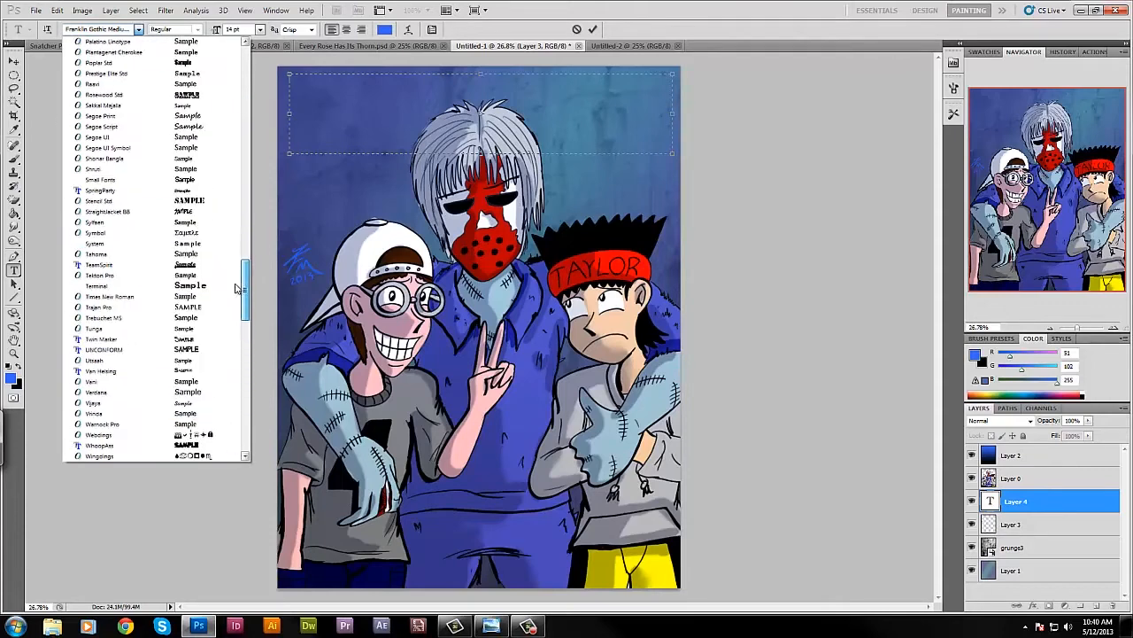
click(107, 210)
text(Deadman by Deadmen23-3)
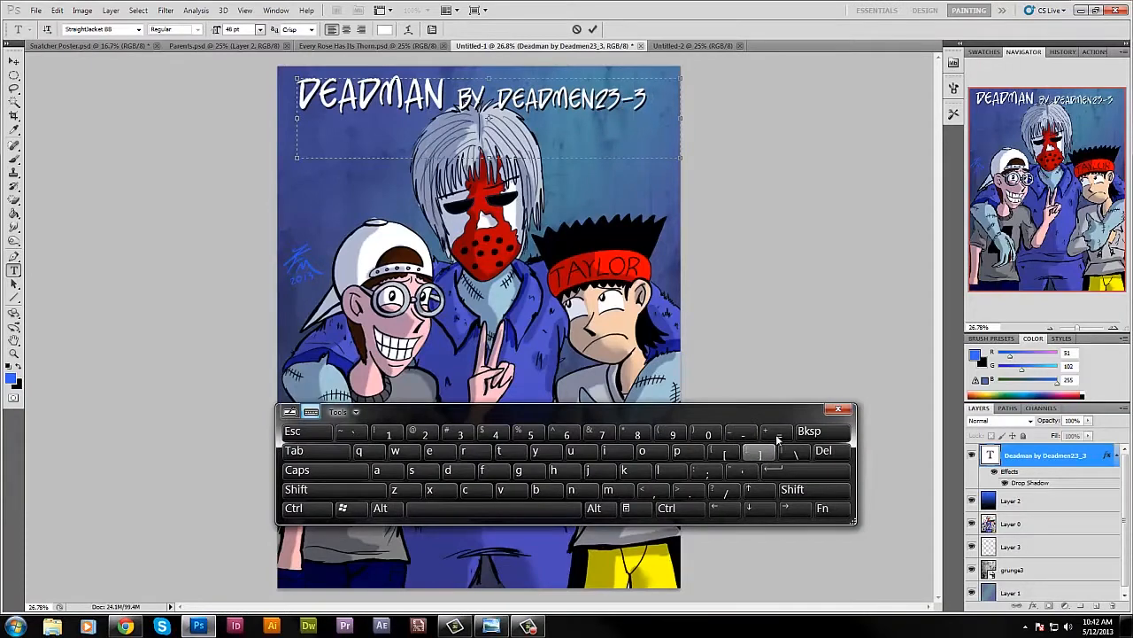
click(35, 10)
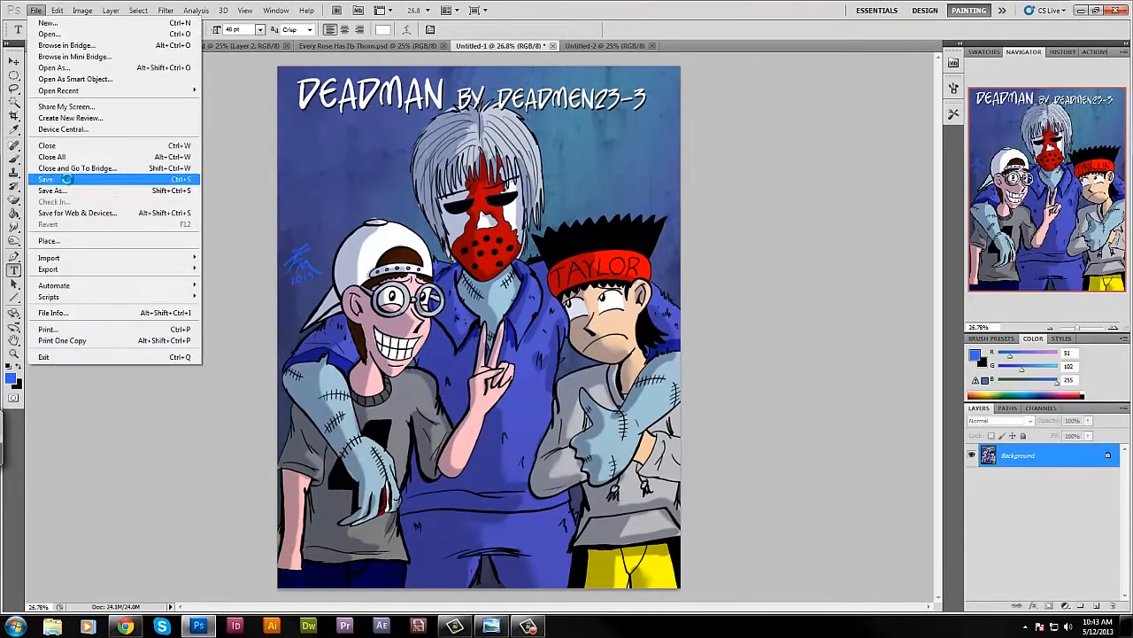
click(51, 191)
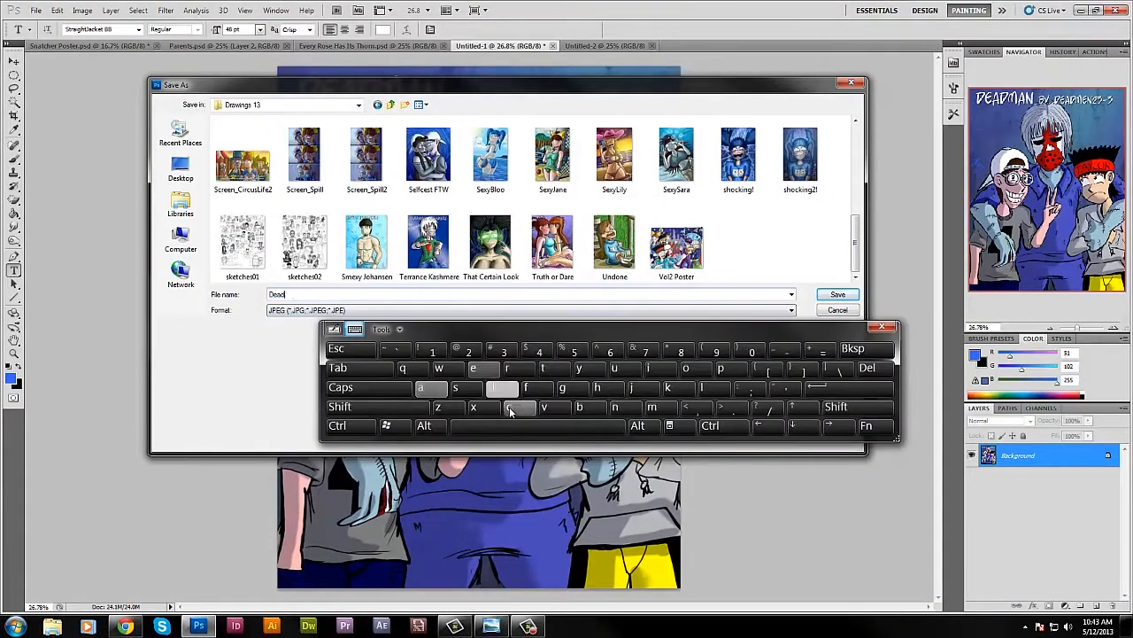